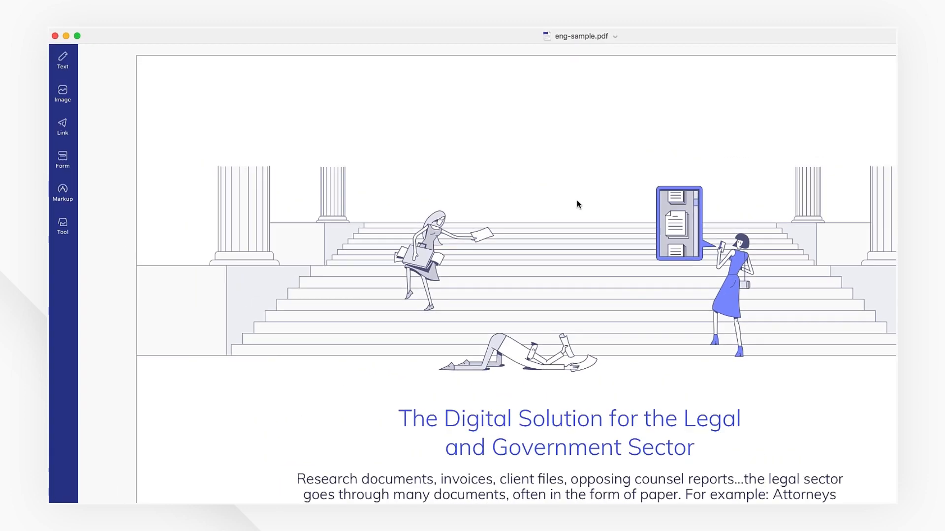
- Switch the Batch Process tool to Combine PDF and bring up the file chooser
click(63, 224)
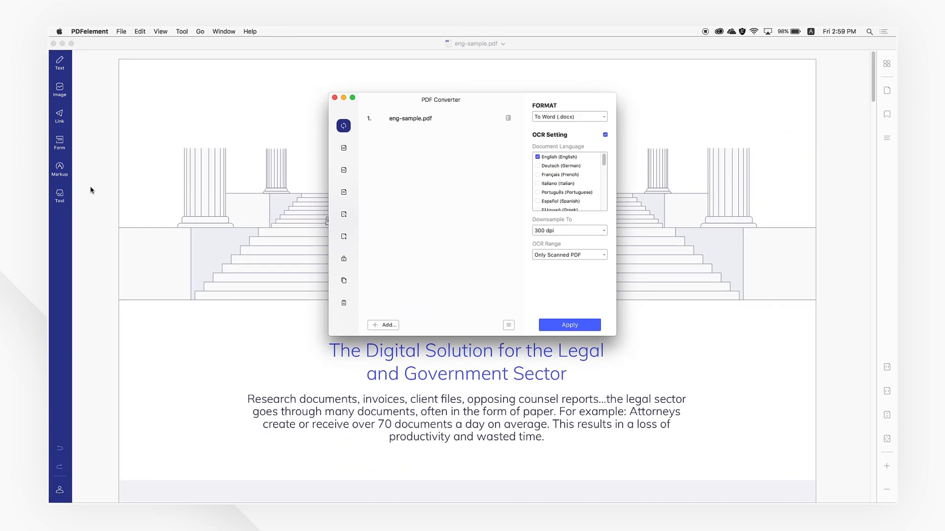
click(377, 280)
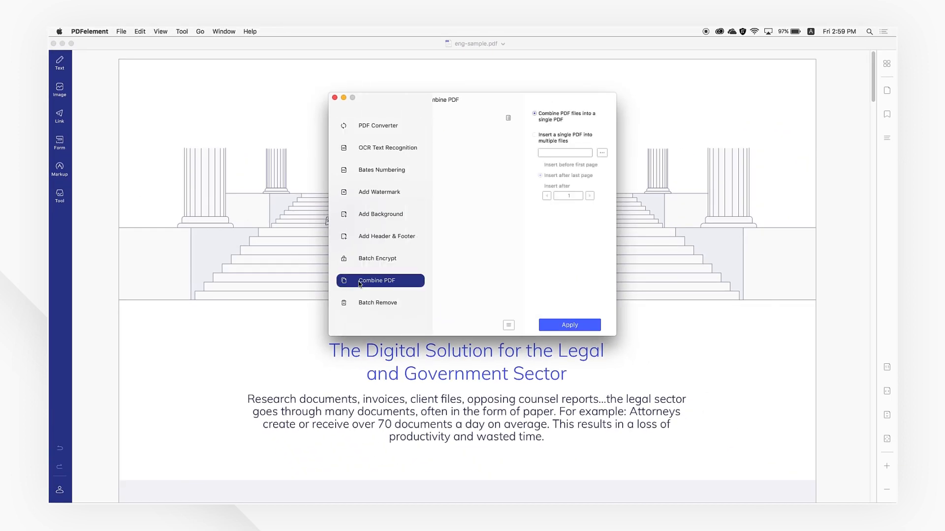
click(378, 280)
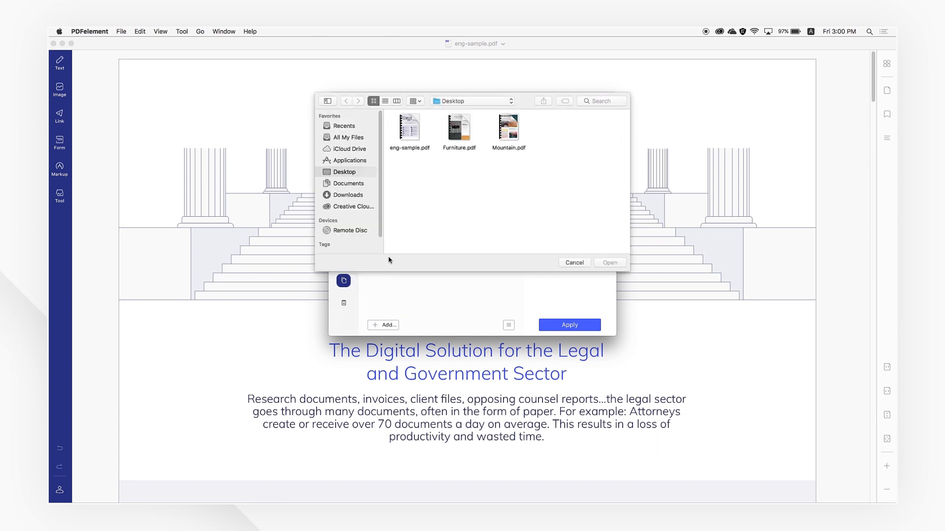
- Add Mountain.pdf, Furniture.pdf and eng-sample.pdf from the Desktop to the combine list
click(608, 262)
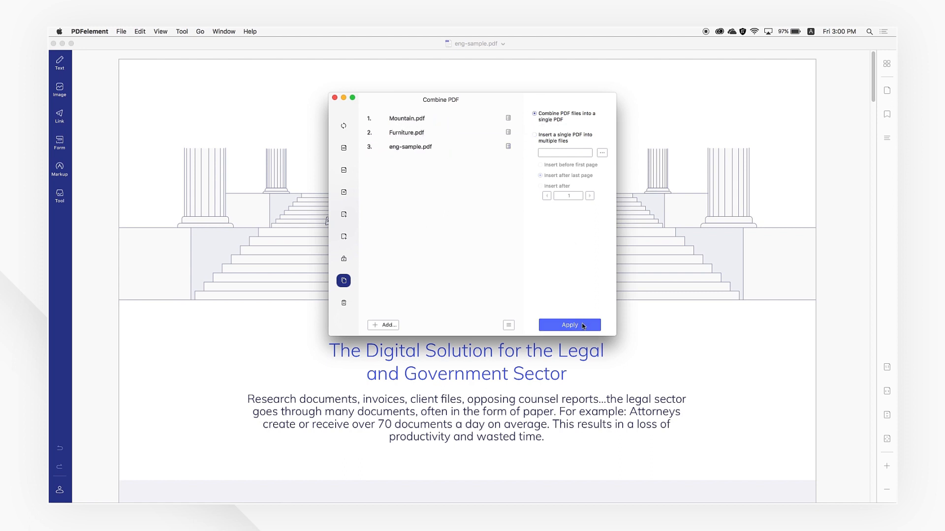
- Apply the merge to produce Combine.pdf on the Desktop
click(568, 325)
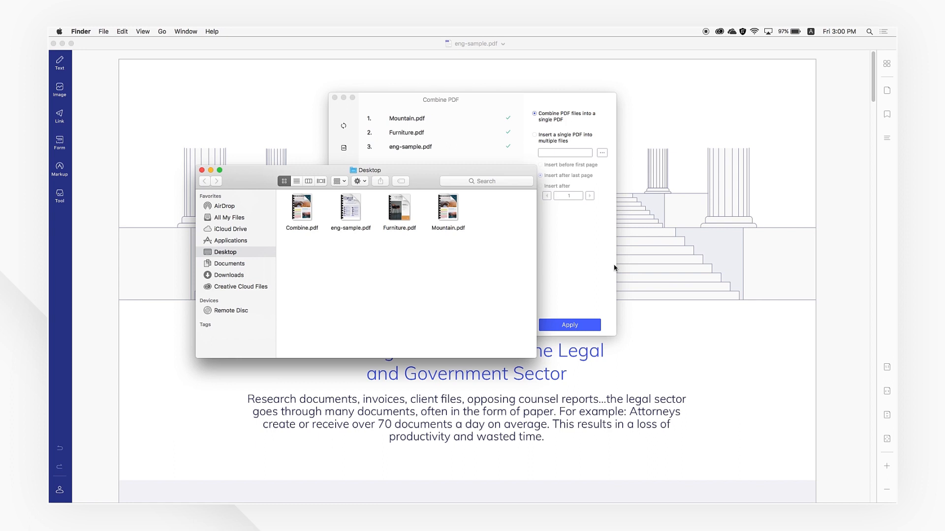
- View Combine.pdf and page through its 13 pages of mountain, furniture and legal content
click(568, 325)
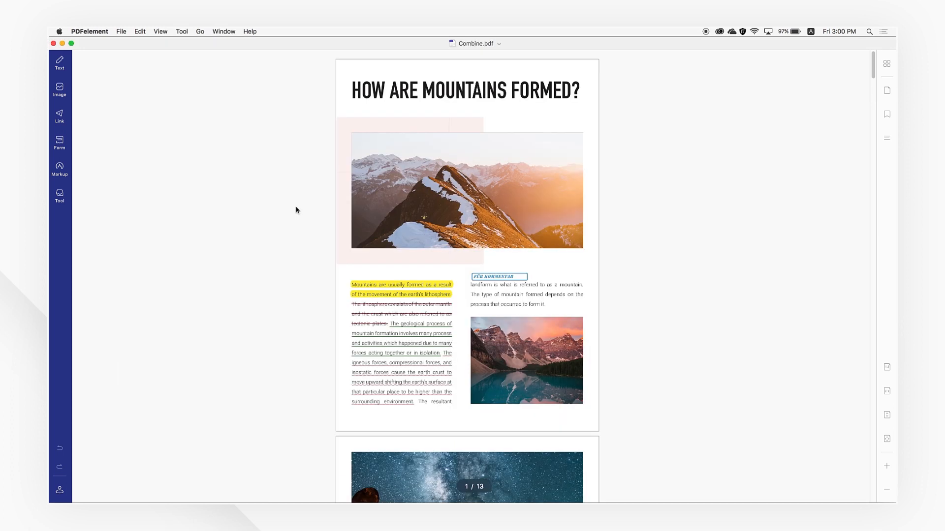
mouse_move(887, 397)
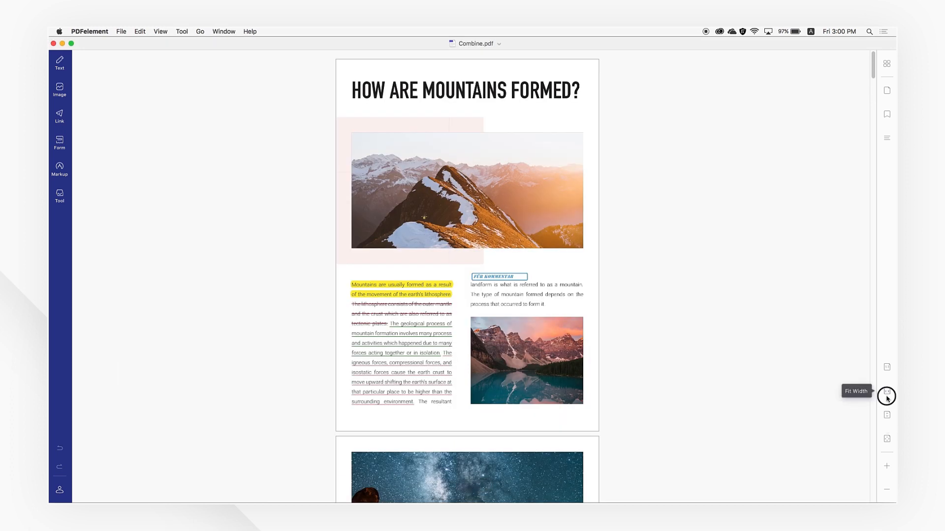
drag(873, 68, 873, 185)
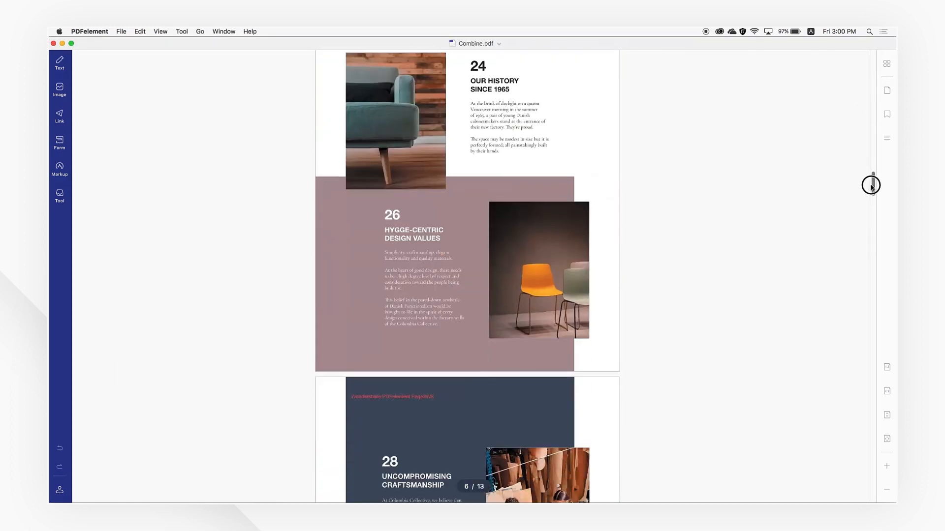
scroll(down, 3)
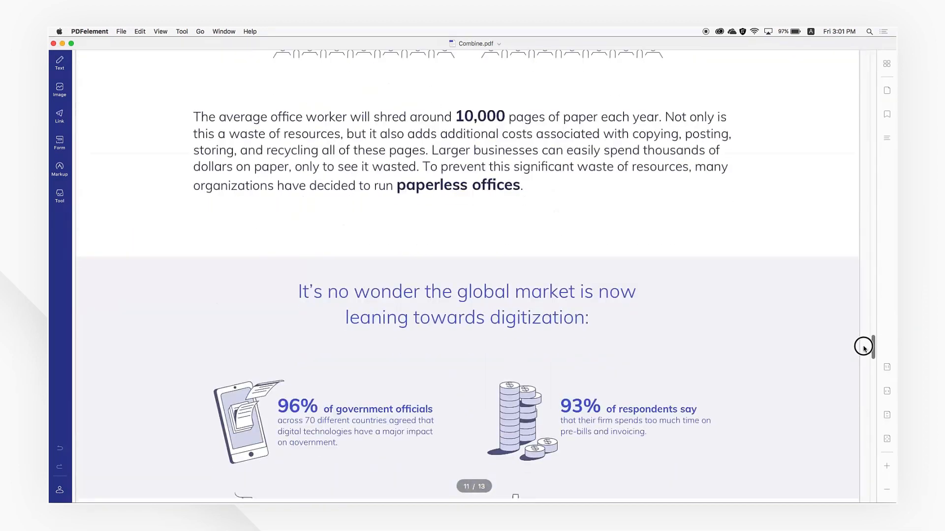